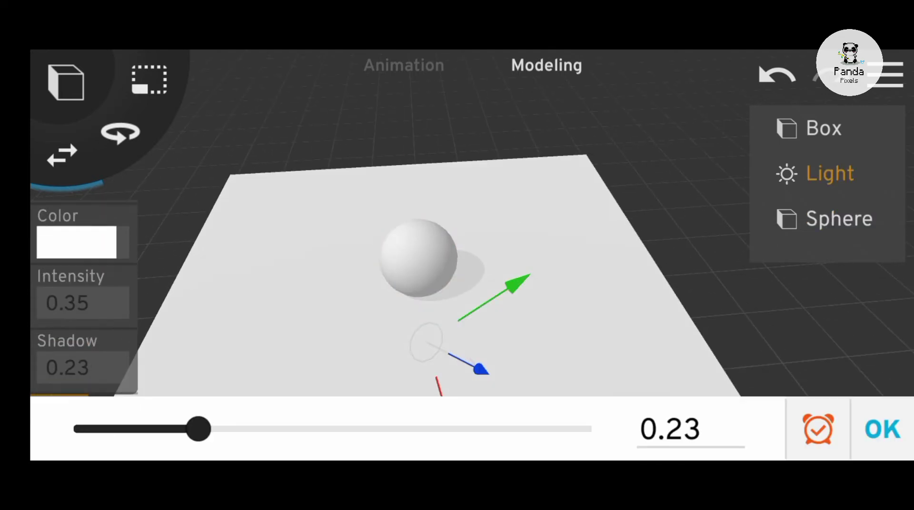
# Step: Confirm the light's shadow strength of 0.23 for a faint sphere shadow
pyautogui.click(882, 429)
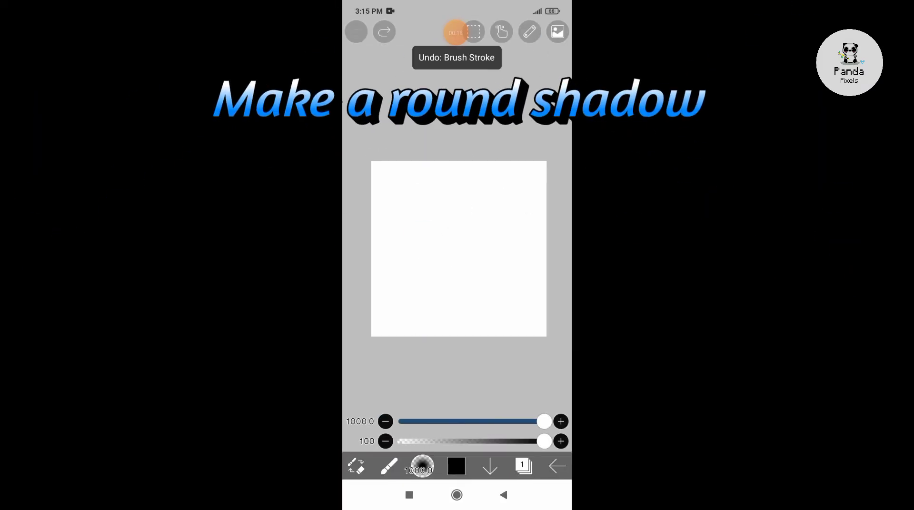
# Step: Dab a soft grey airbrush spot in the canvas centre and bring up Transform
pyautogui.click(465, 253)
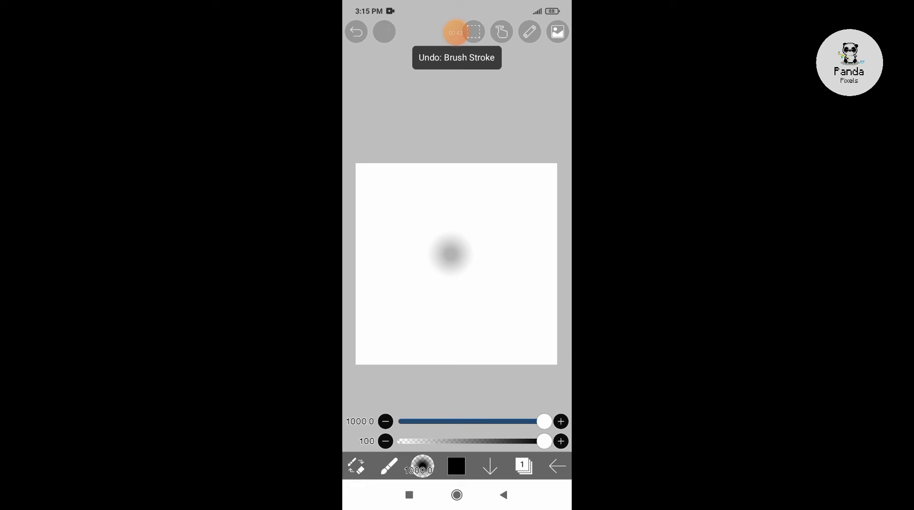
pyautogui.click(501, 31)
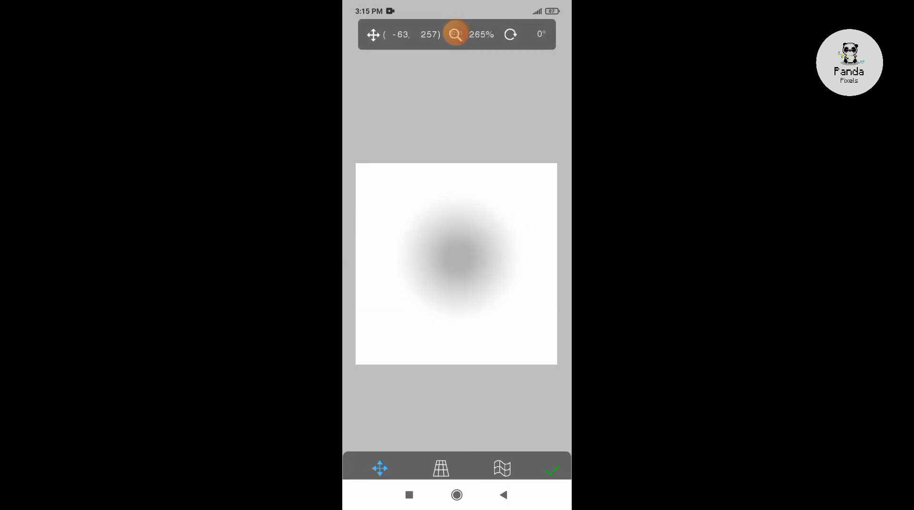
# Step: Scale the blurred grey spot into a wide round shadow and apply the transform
pyautogui.click(551, 468)
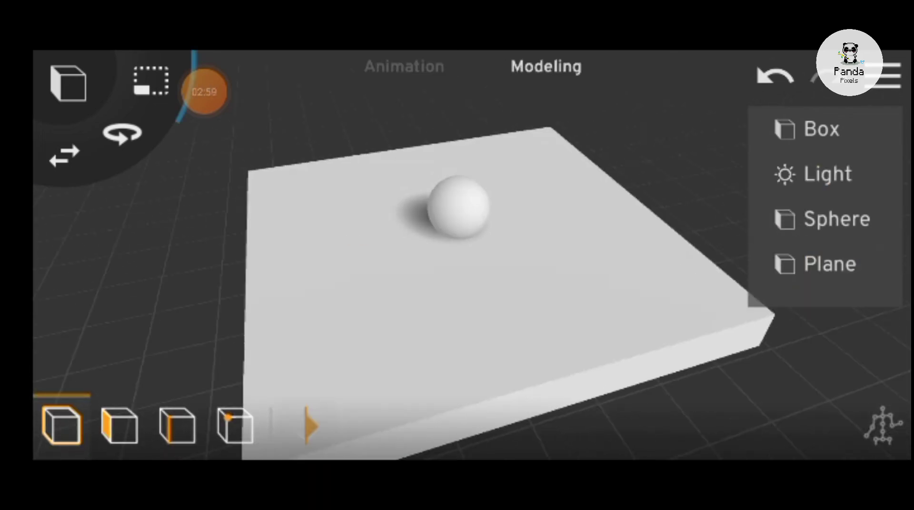
# Step: Add Plane 1 with the painted shadow texture, then select the sphere
pyautogui.click(828, 263)
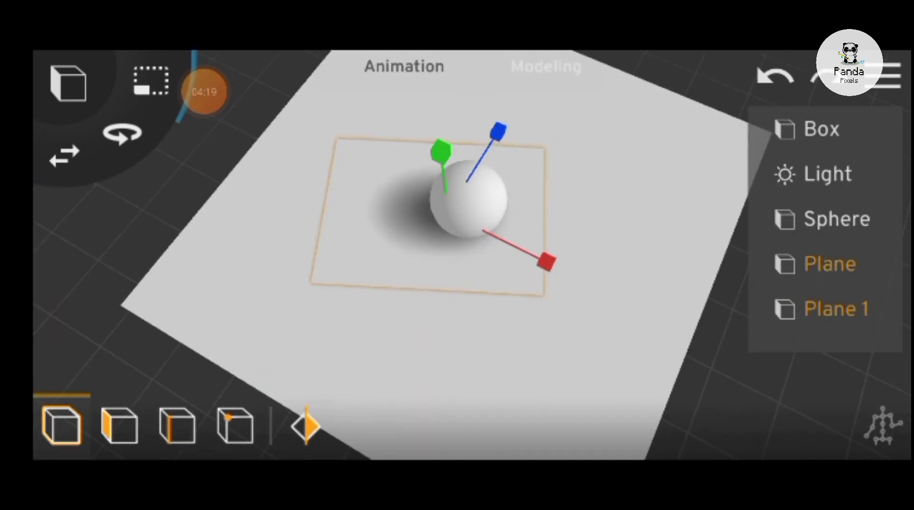
pyautogui.click(545, 67)
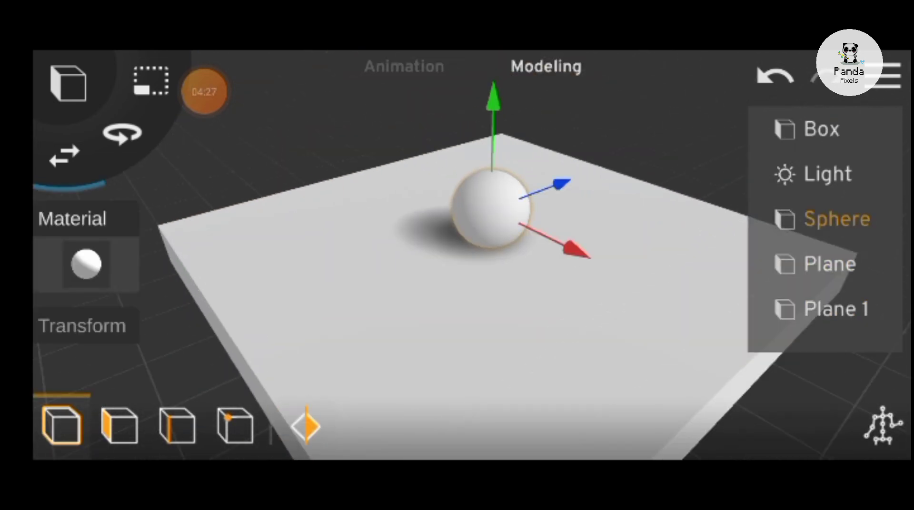